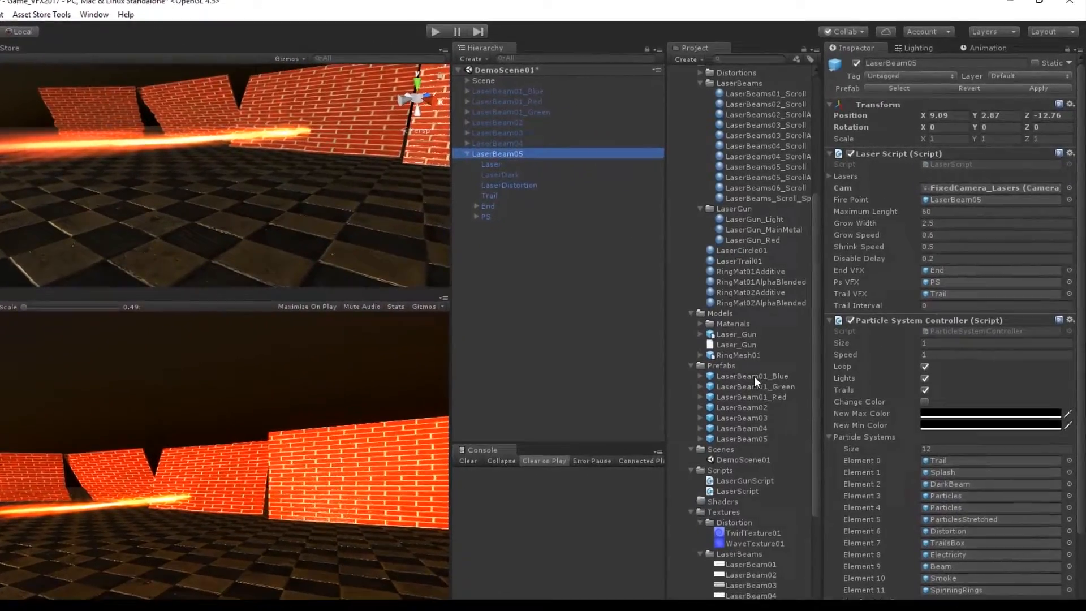
Browse the LaserBeam03, LaserBeam01_Blue and LaserBeam04 prefabs, then return to LaserBeam05 in the scene.
left_click(668, 472)
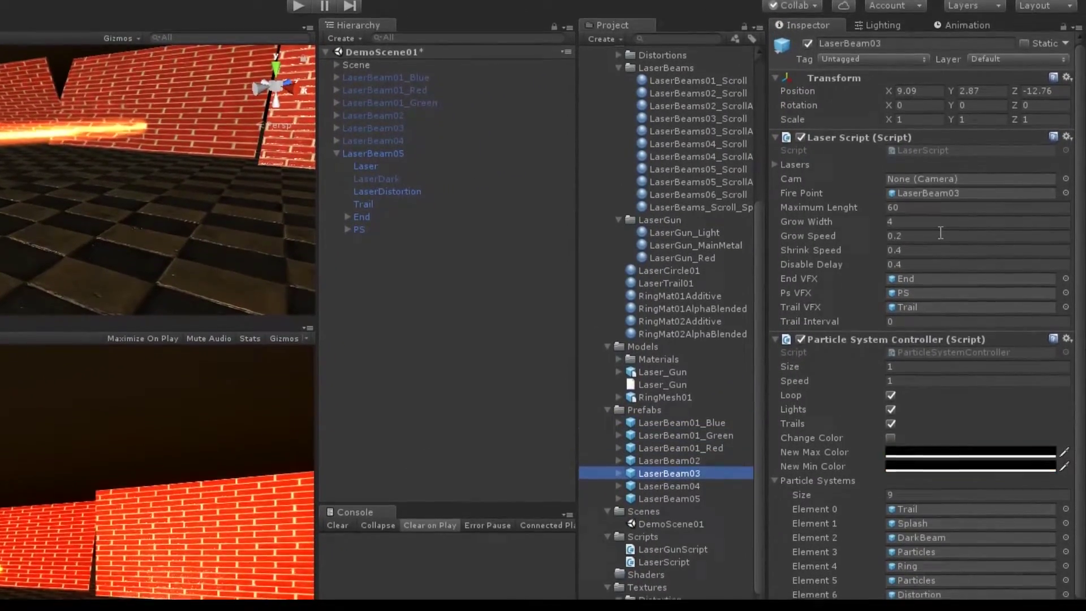
scroll("down", 3)
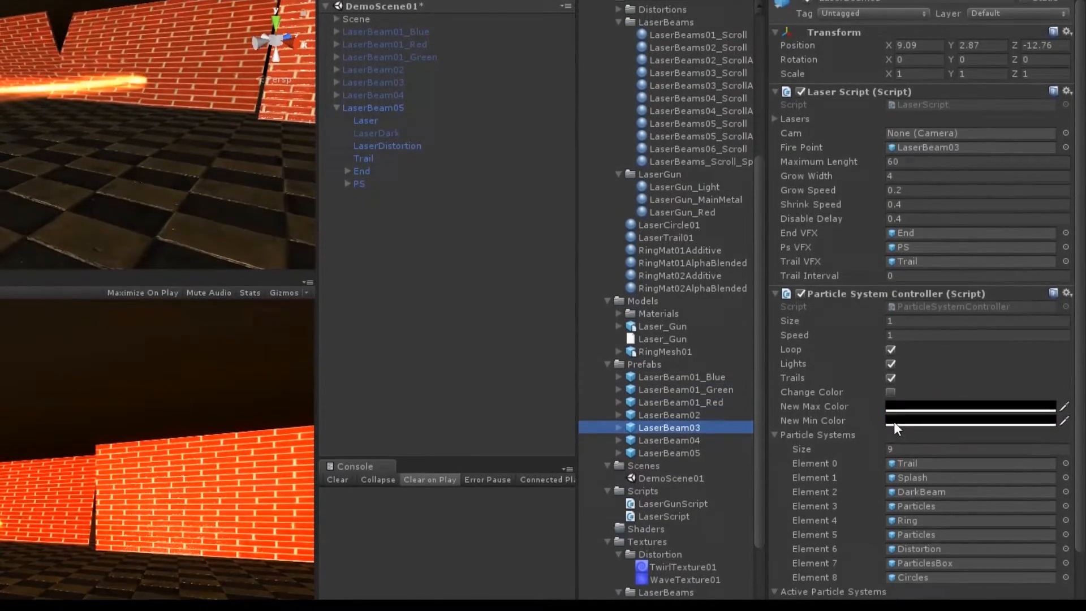
left_click(681, 376)
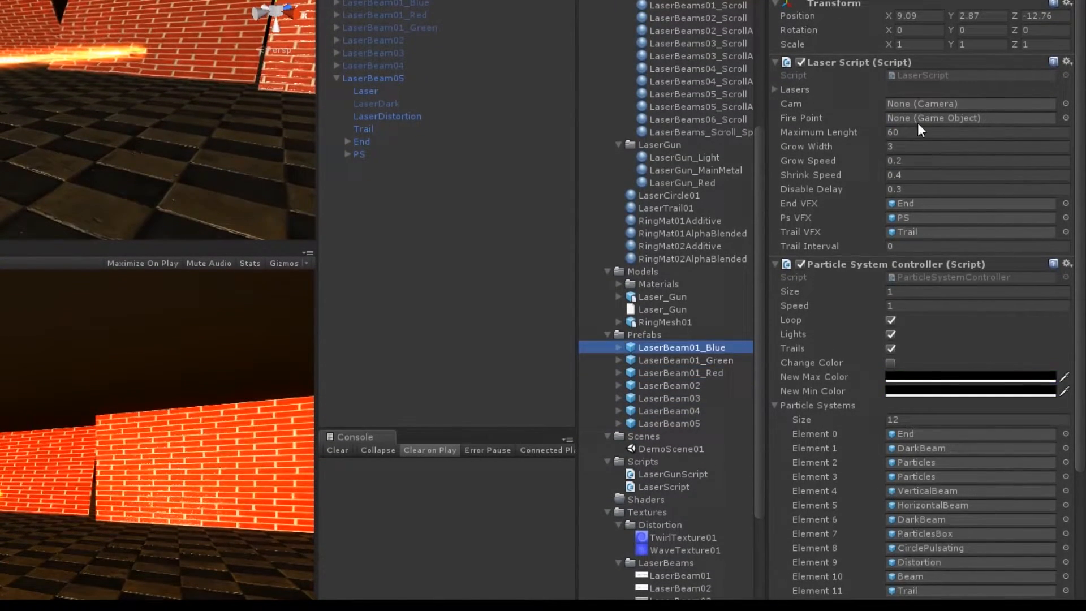
left_click(669, 409)
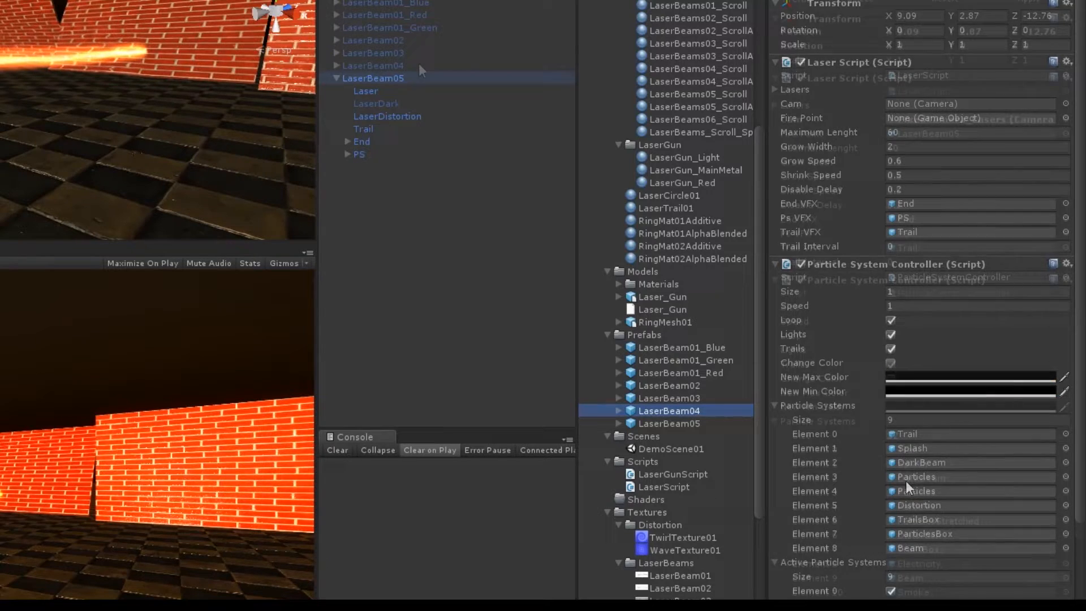
left_click(374, 78)
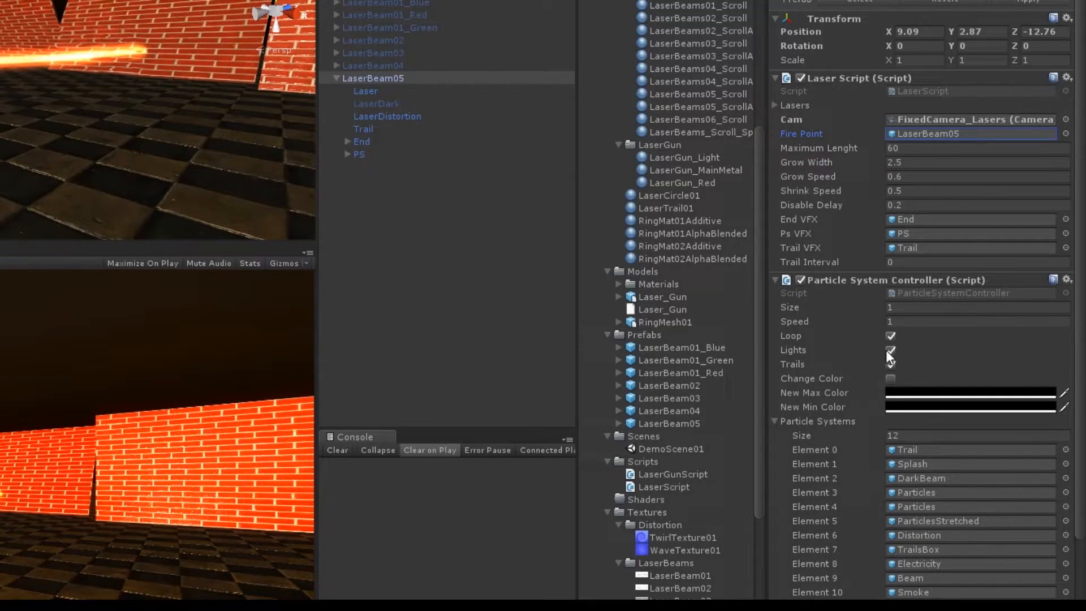
scroll("down", 3)
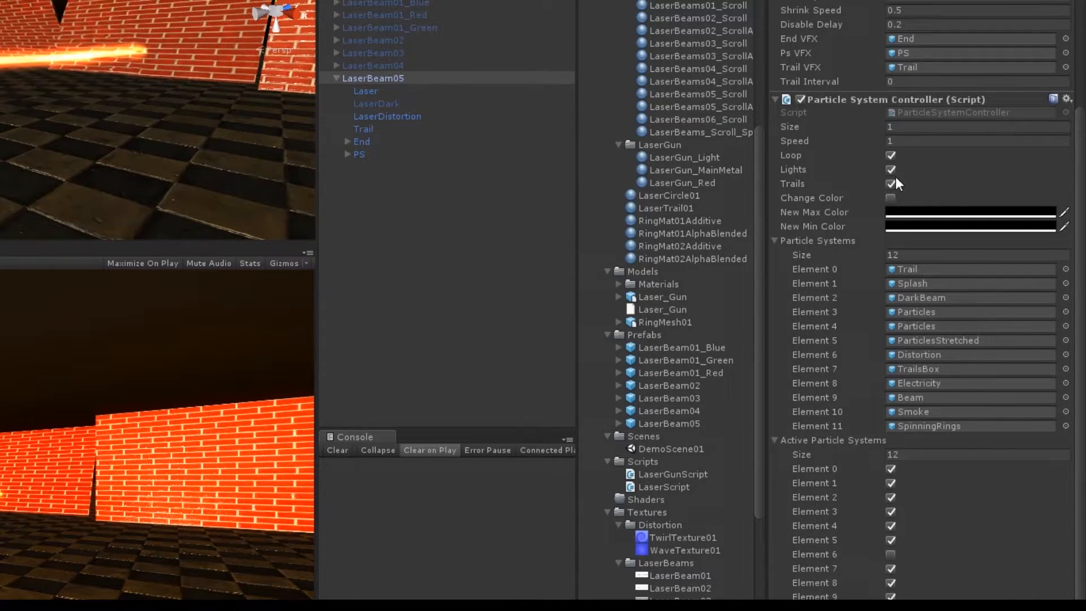
scroll("up", 3)
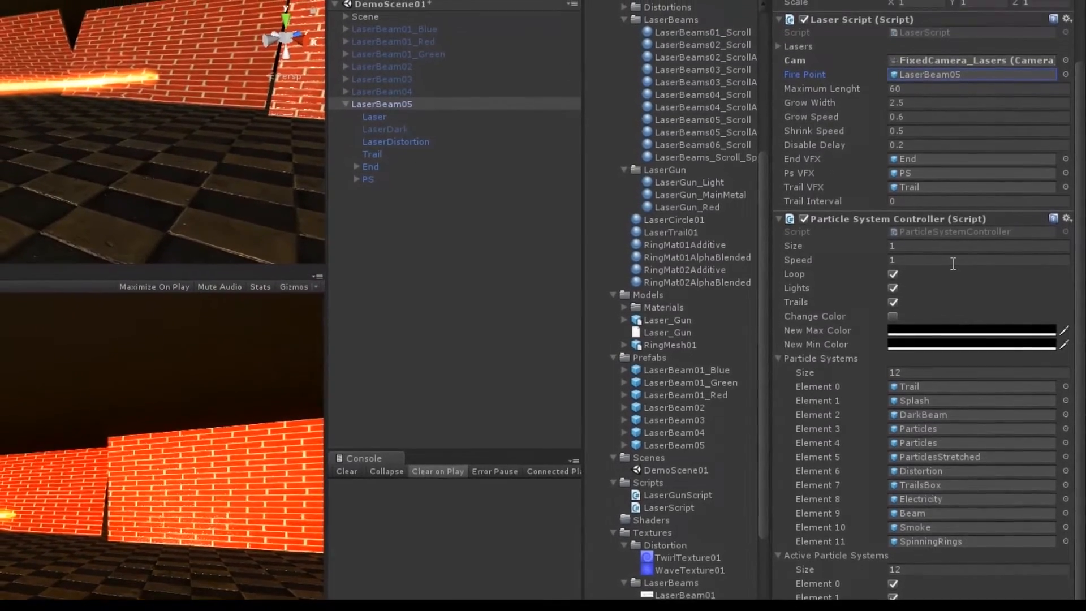
Inspect LaserBeam05's Laser line and Trail particle effect, then reselect the LaserBeam05 parent.
left_click(375, 163)
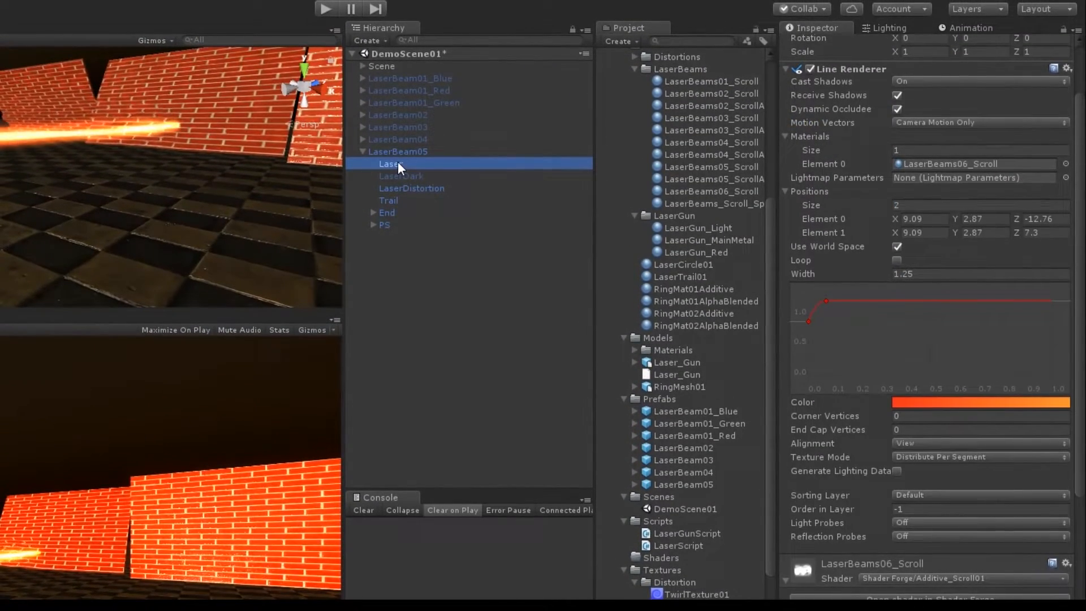
left_click(411, 187)
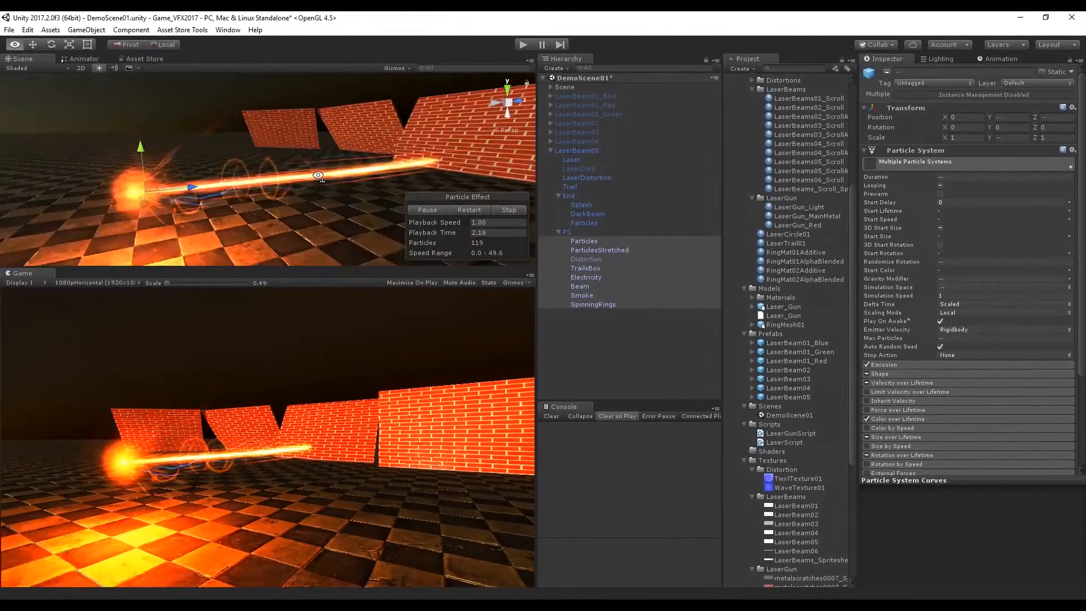
left_click(570, 186)
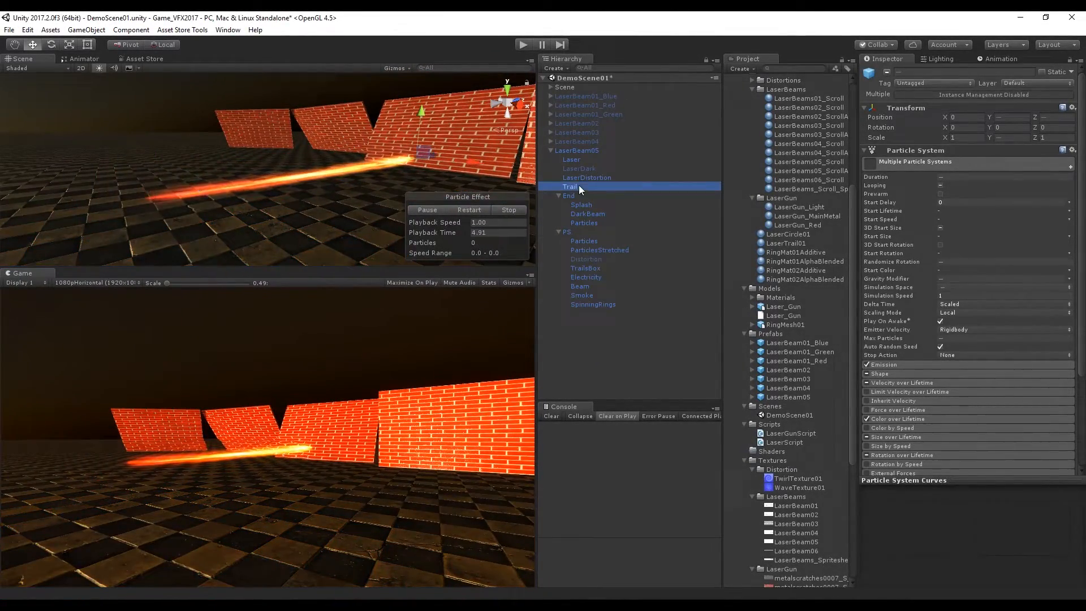
left_click(578, 169)
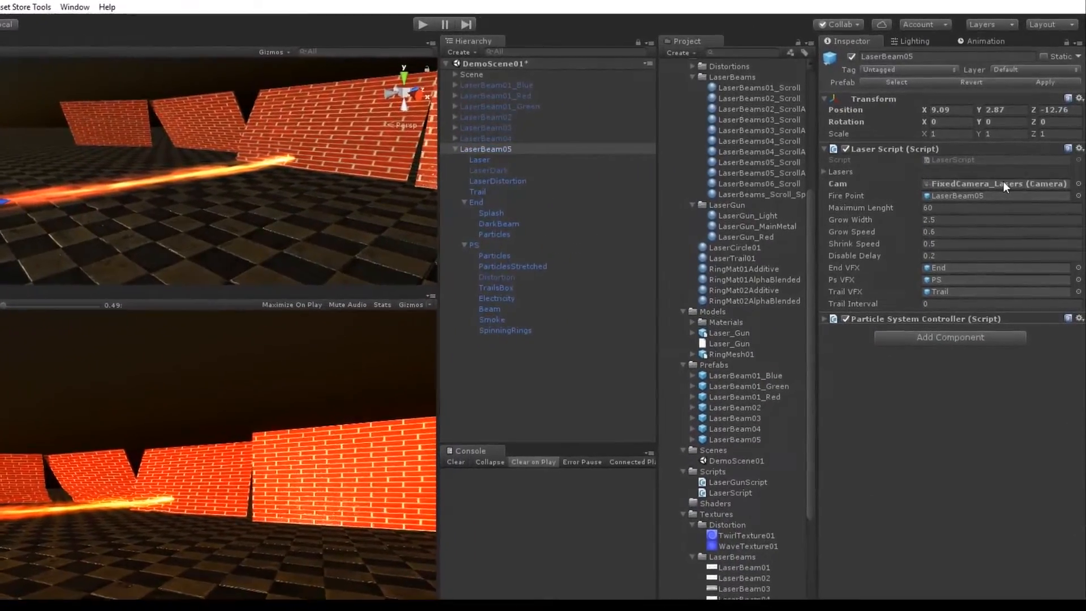
Review the Lasers array of three lines and select the FixedCamera_Lasers camera the script references.
left_click(836, 171)
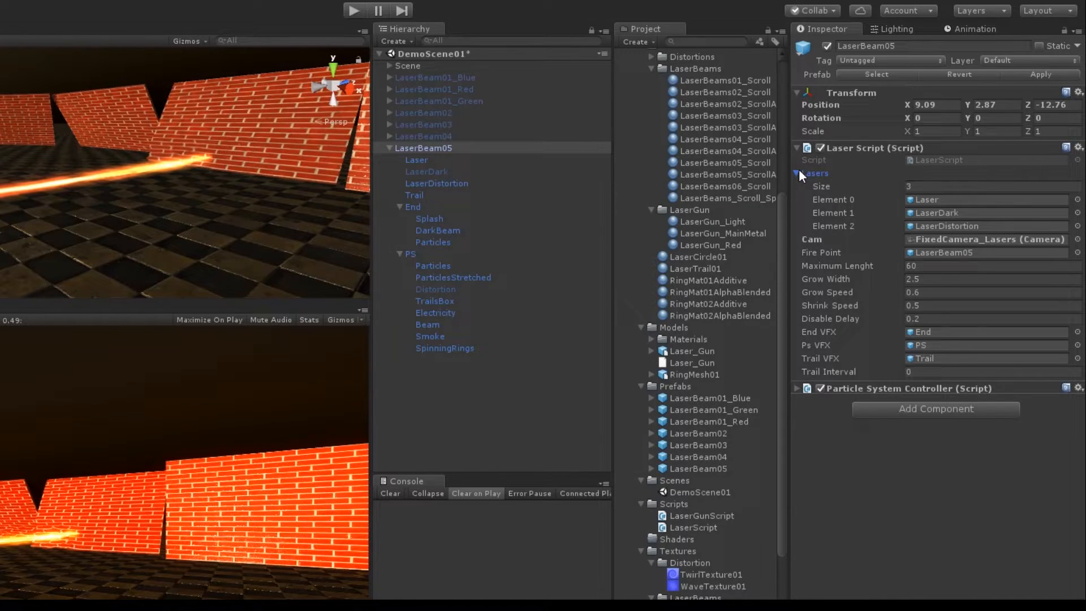
left_click(804, 174)
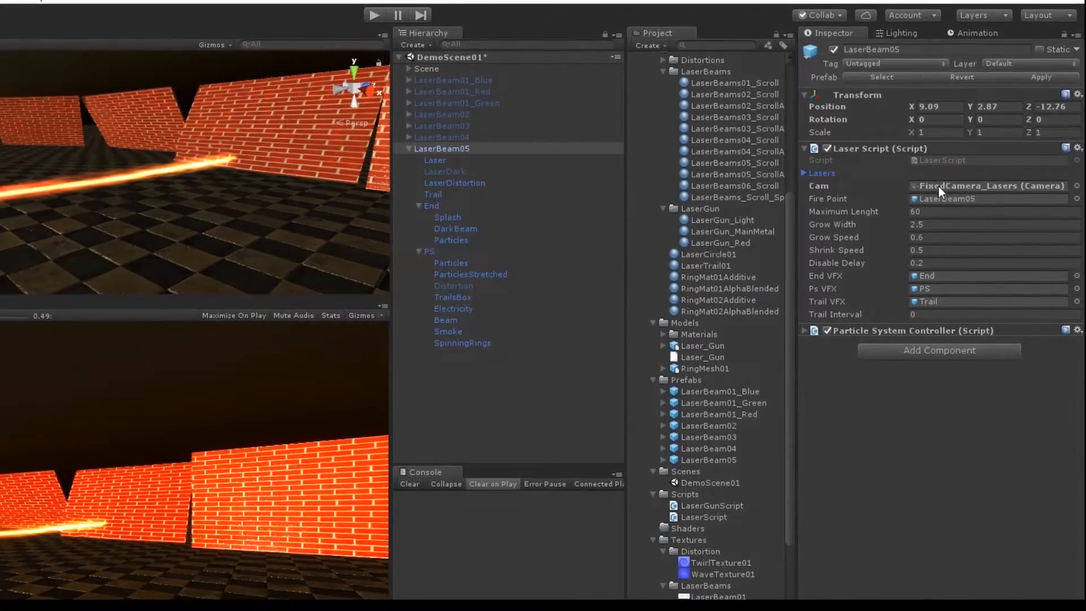
left_click(546, 90)
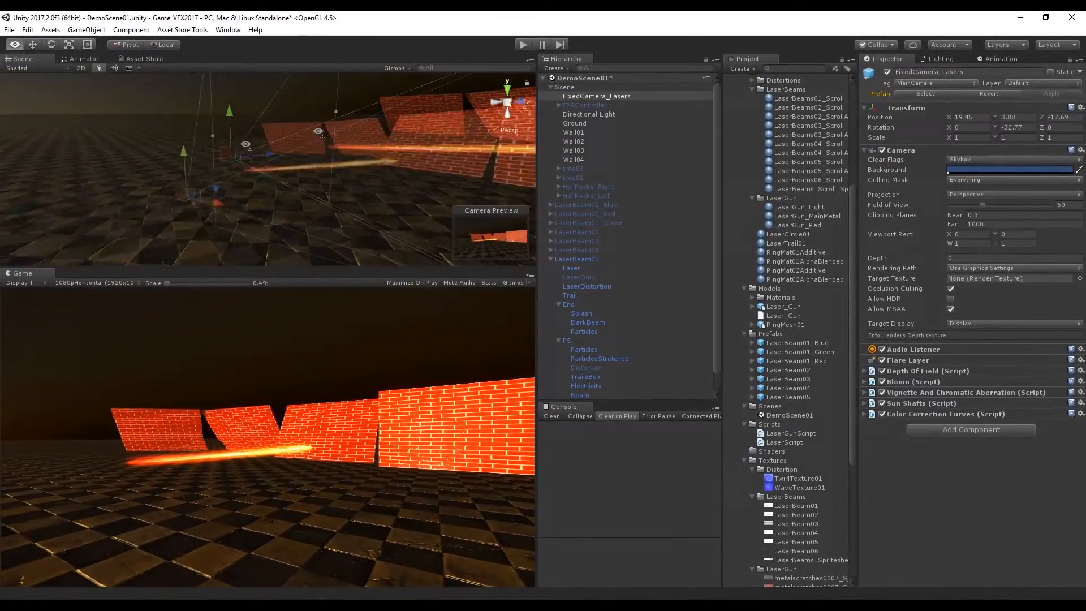
Check the FPSController and FixedCamera_Lasers gun view, then return to LaserBeam05's laser script.
left_click(583, 104)
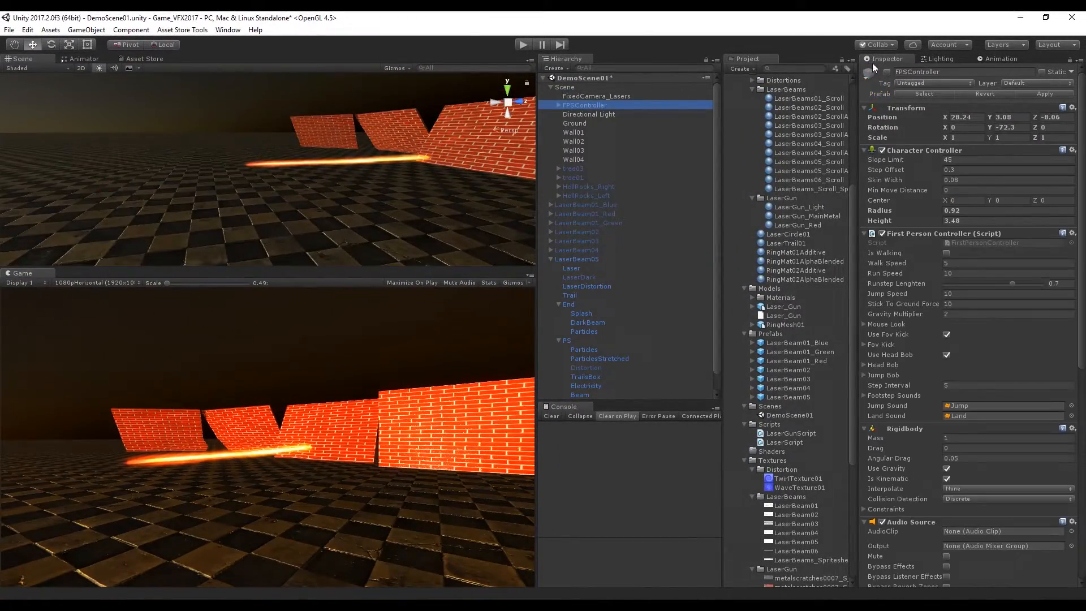
left_click(597, 95)
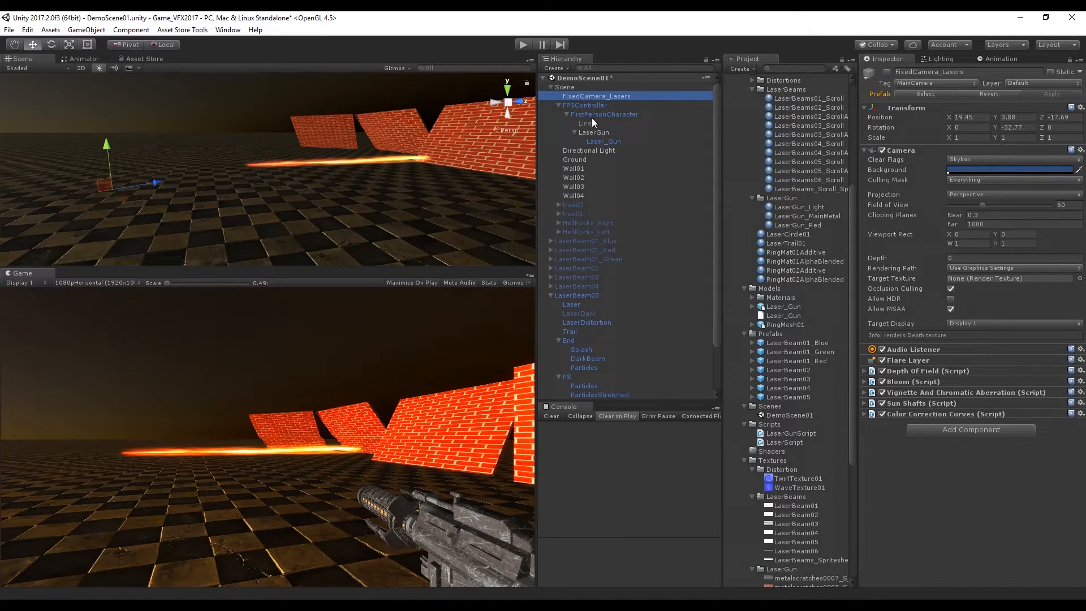
left_click(577, 294)
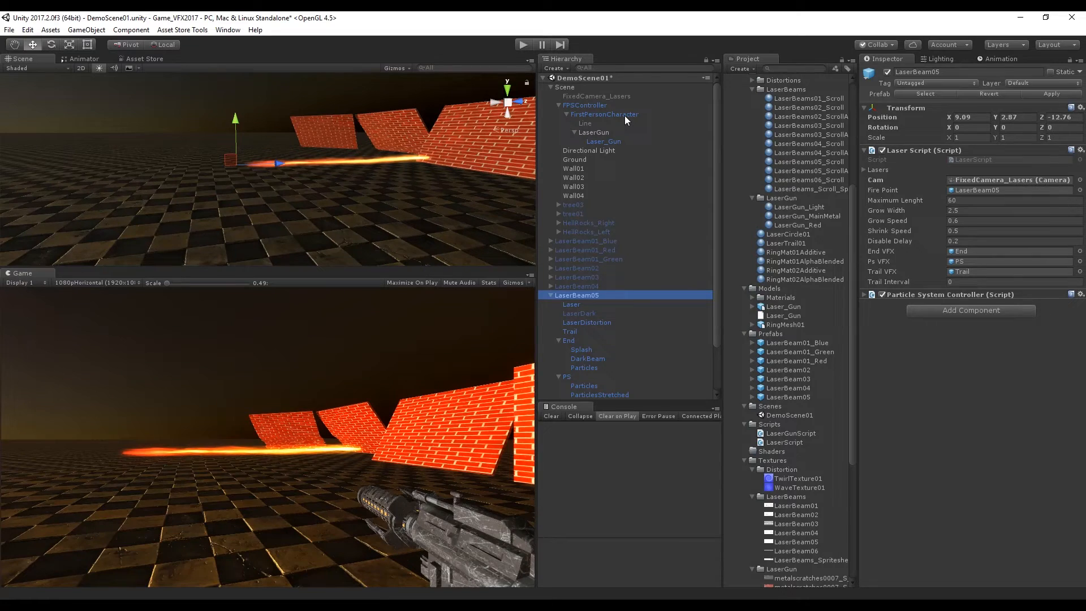
left_click(1008, 180)
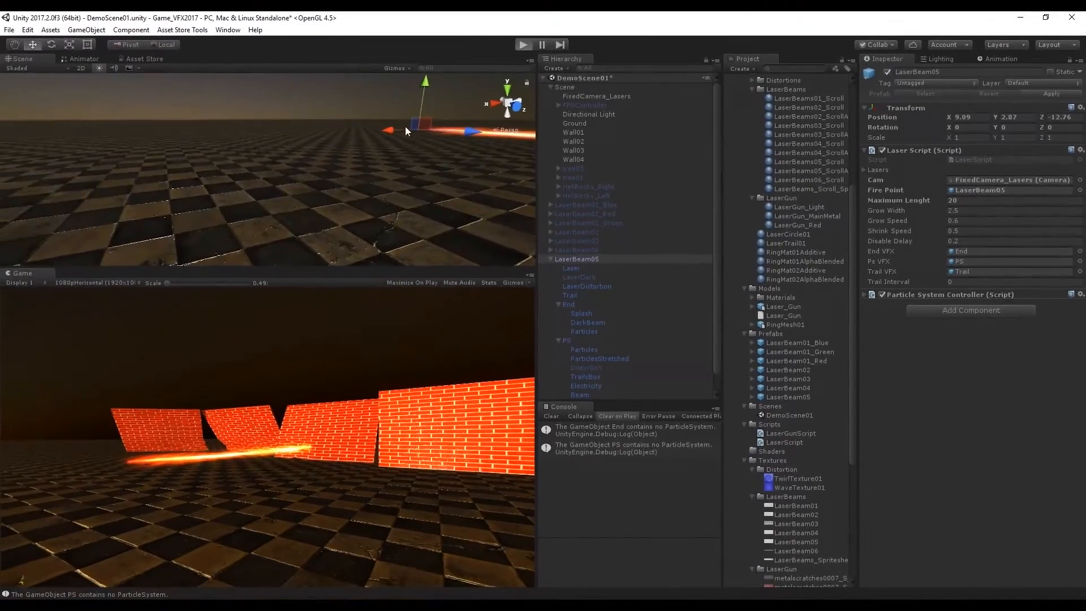
Set LaserBeam05's Grow Width to 10 and start the scene playing.
left_click(524, 44)
type("60")
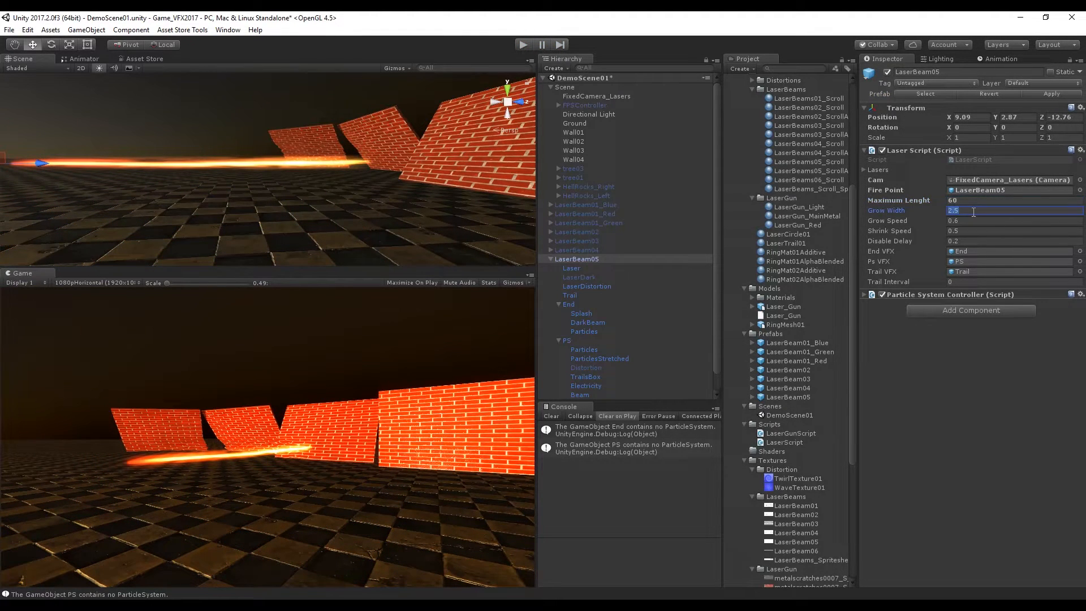
type("10")
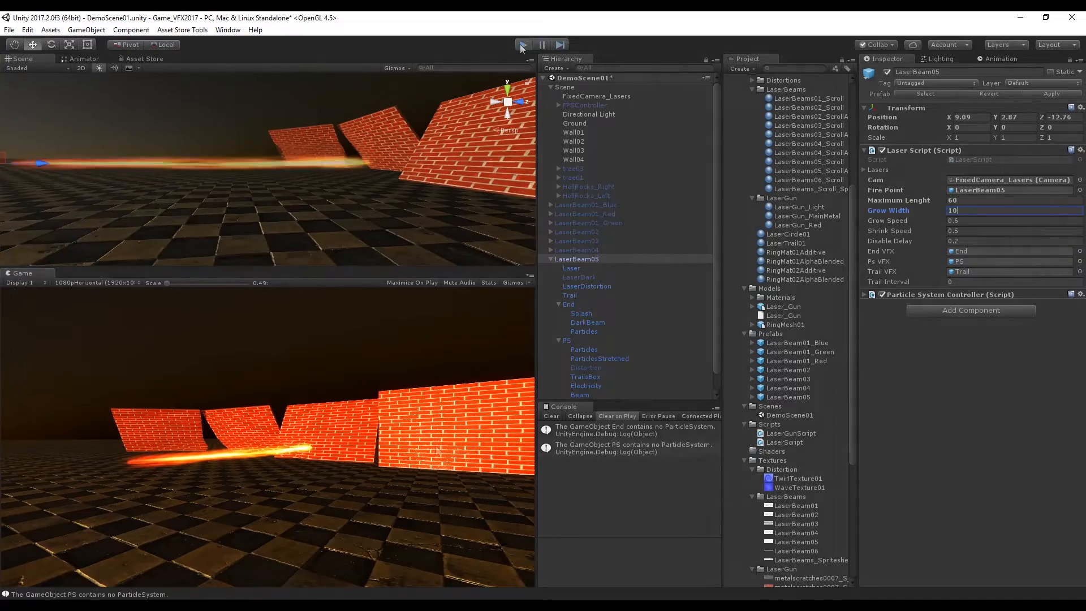
left_click(521, 44)
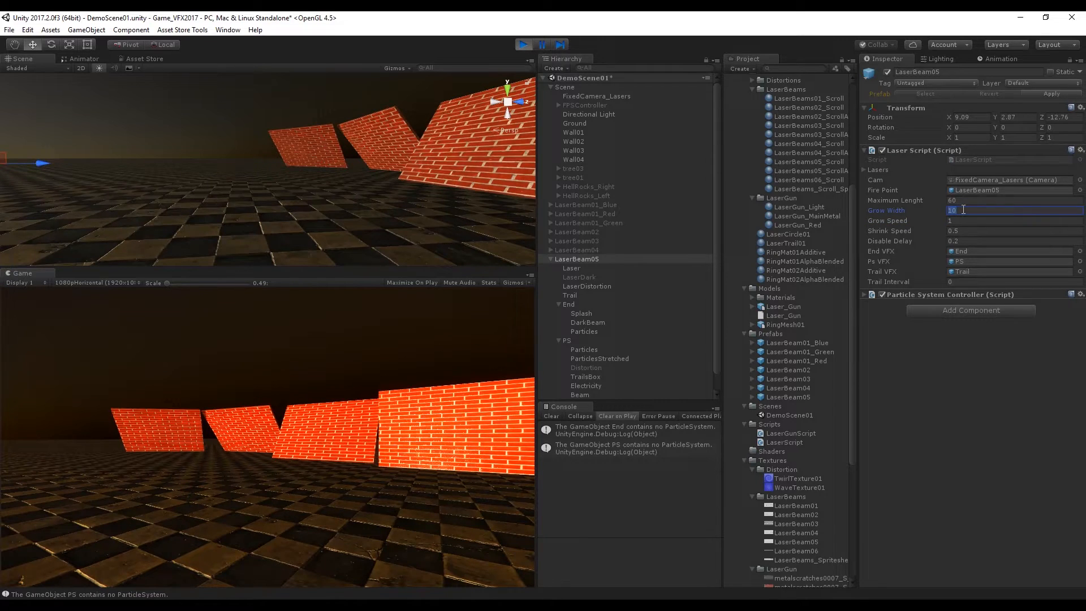
Adjust LaserBeam05's grow width, speeds and trail interval during play and fire the laser twice.
type("5")
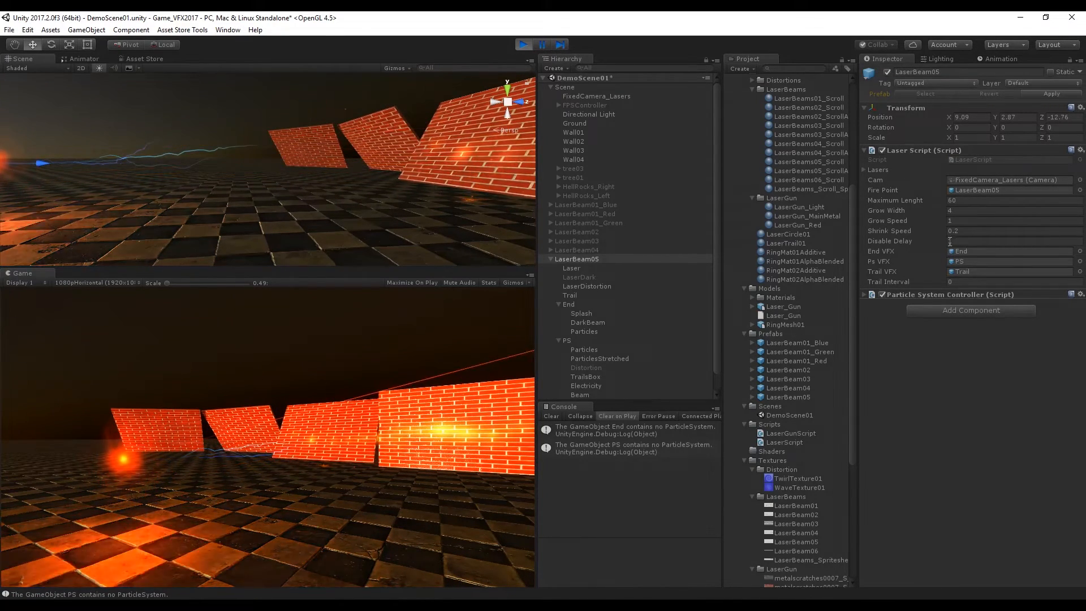
left_click(1011, 231)
type("0.05")
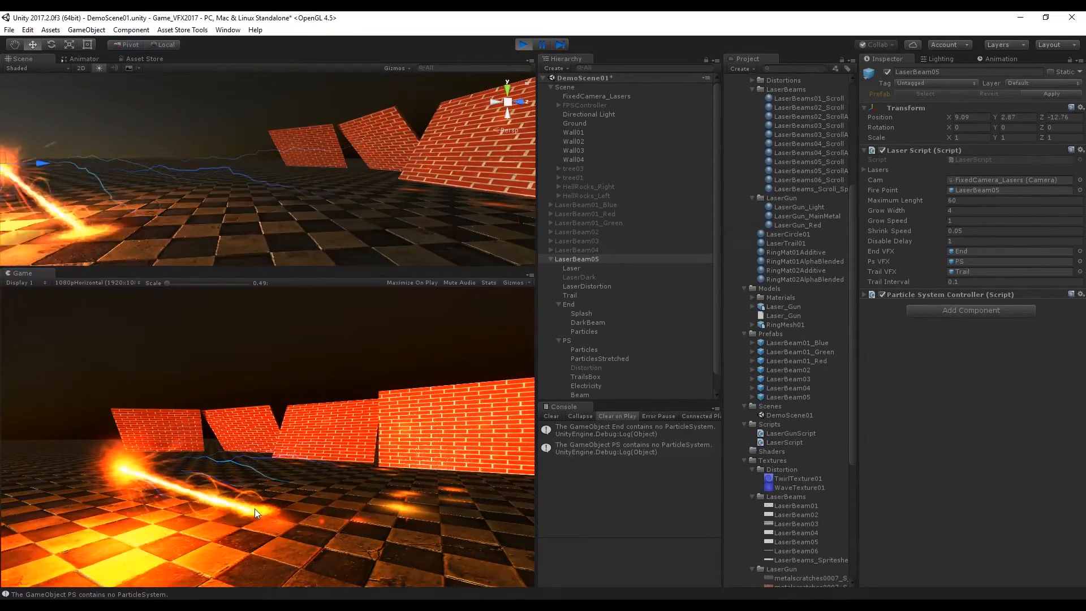
left_click(1011, 282)
type("0.01")
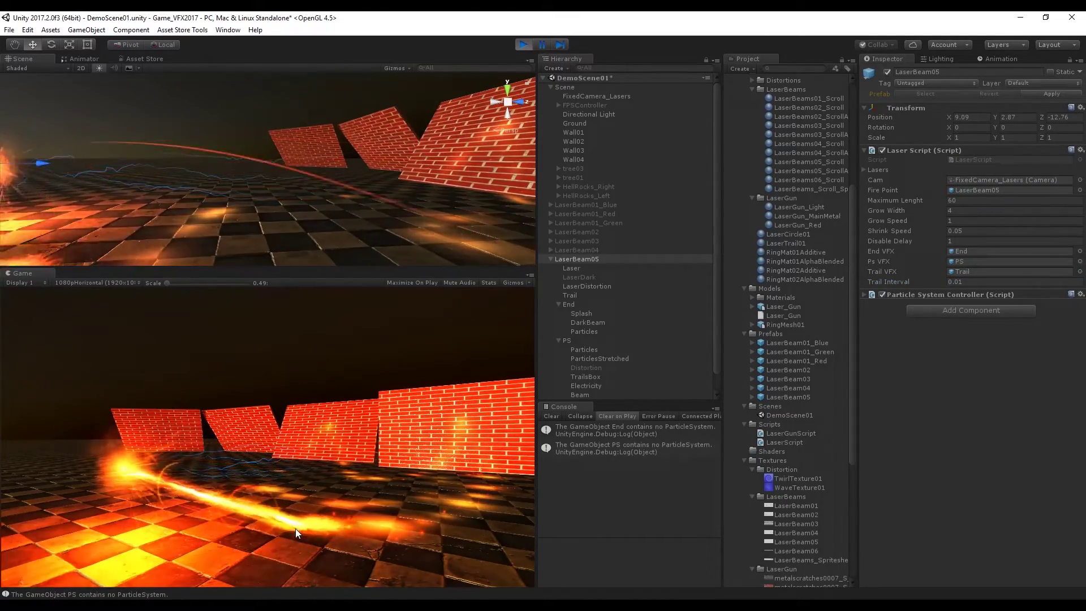
left_click(522, 44)
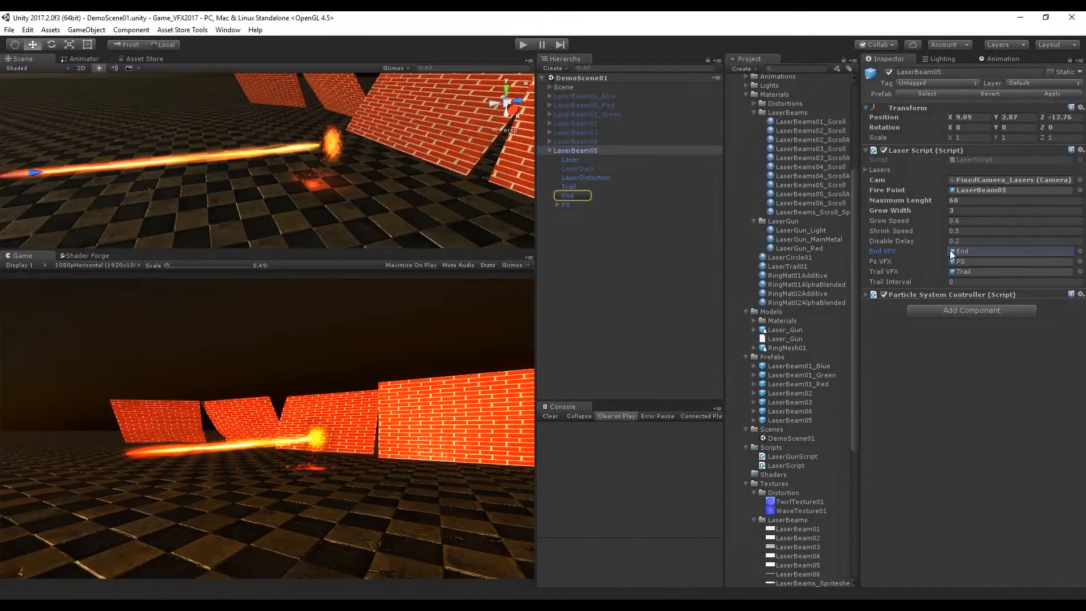
left_click(567, 196)
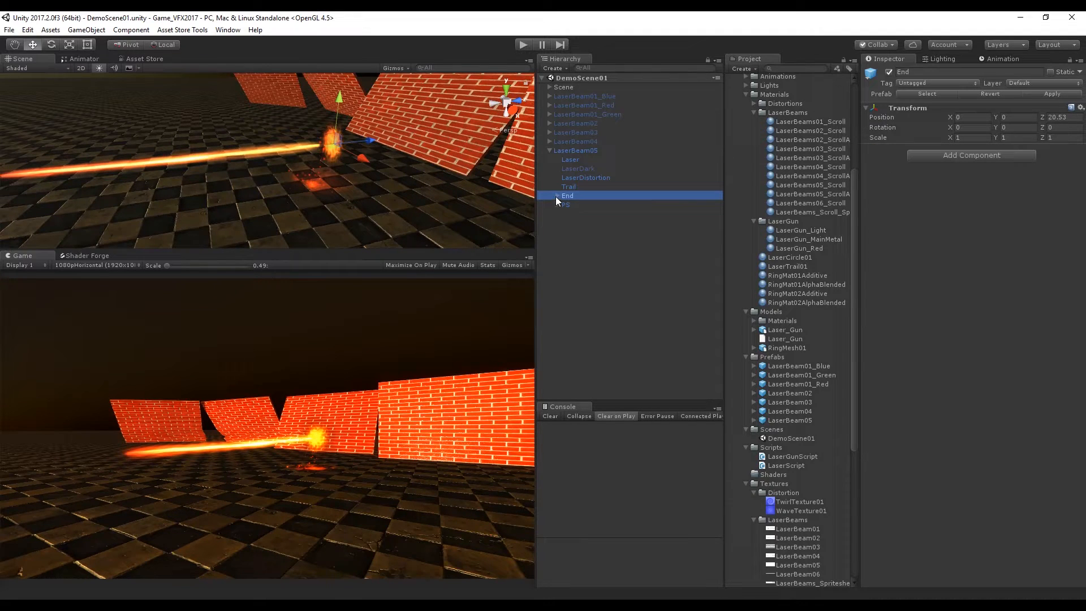
left_click(558, 195)
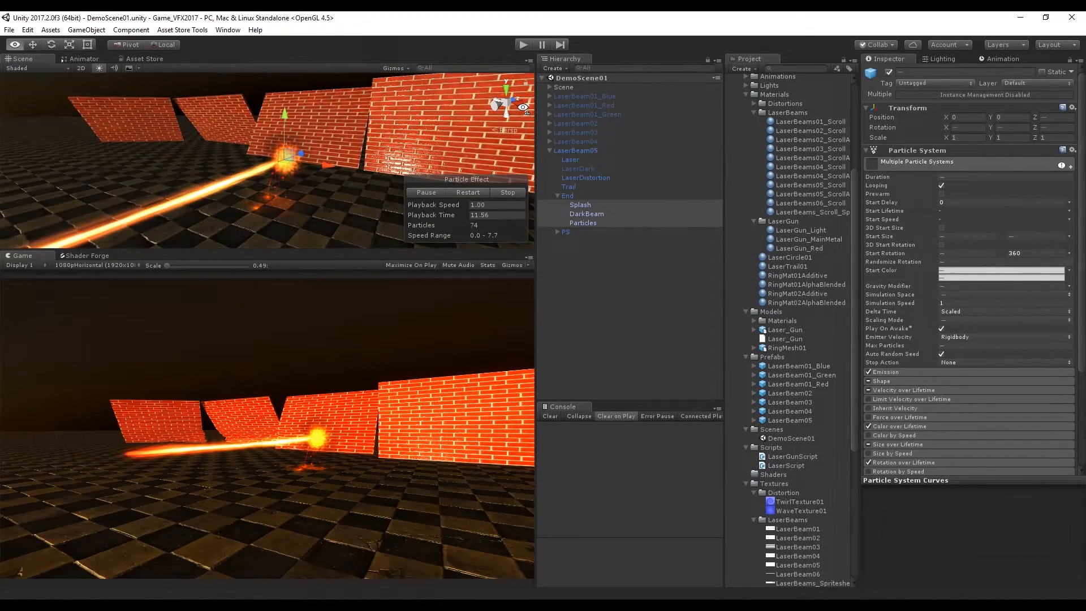
left_click(558, 196)
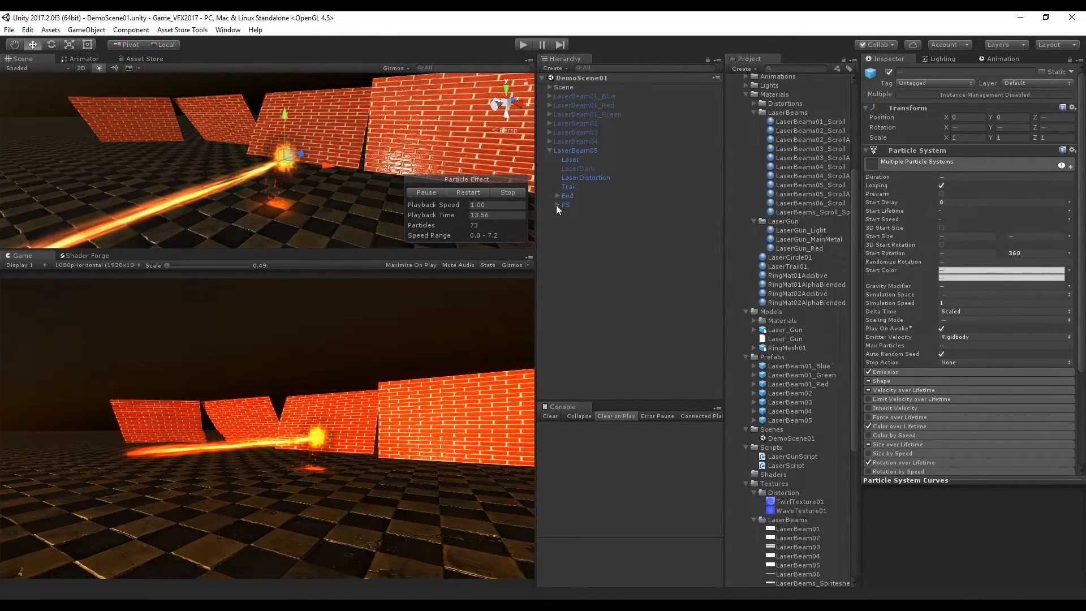
left_click(575, 150)
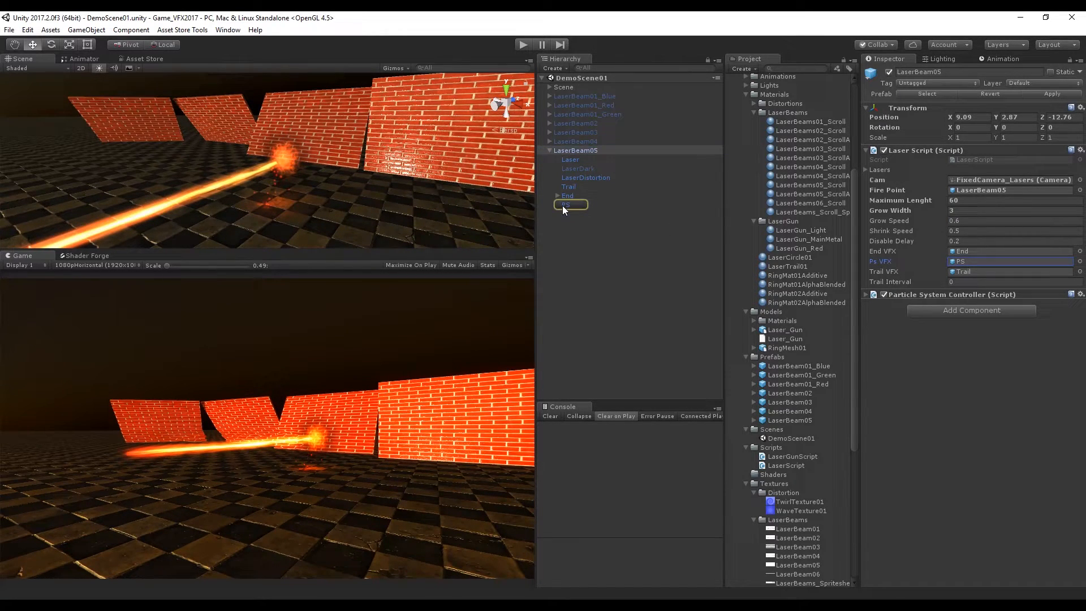
left_click(558, 204)
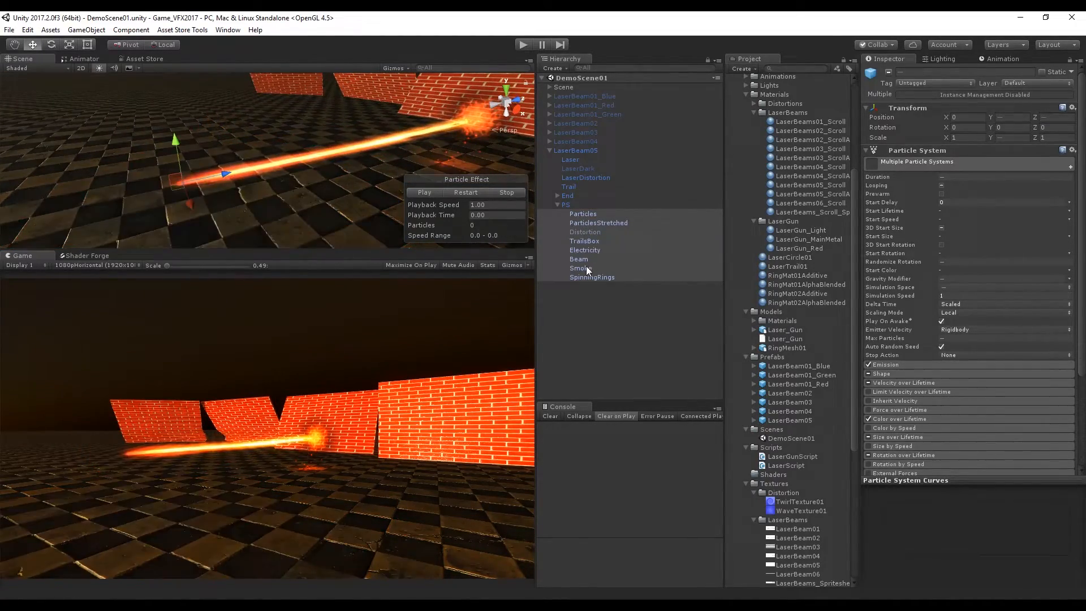
left_click(581, 268)
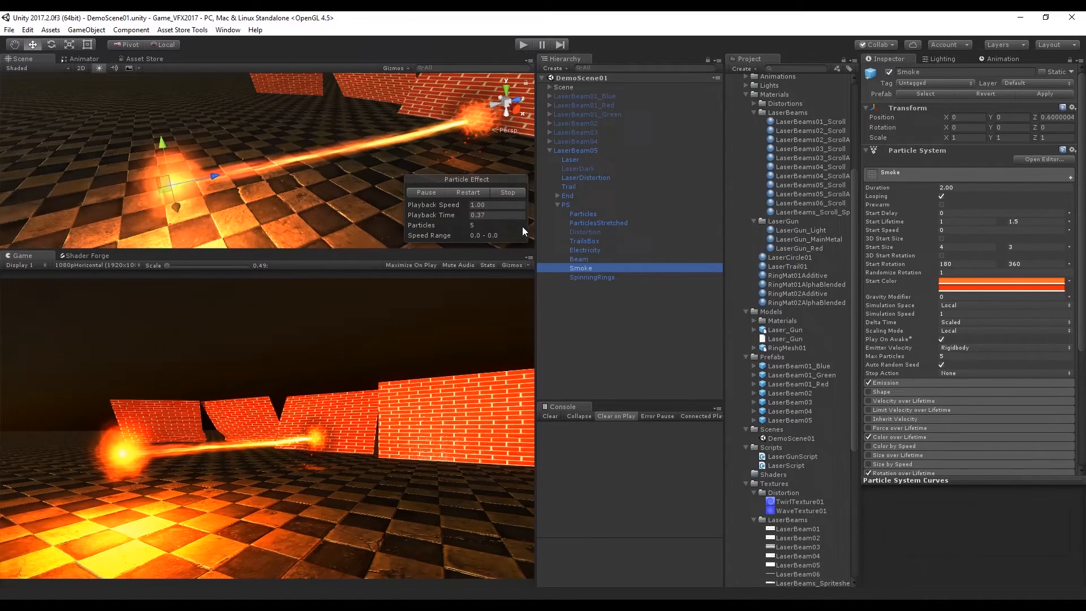
left_click(592, 277)
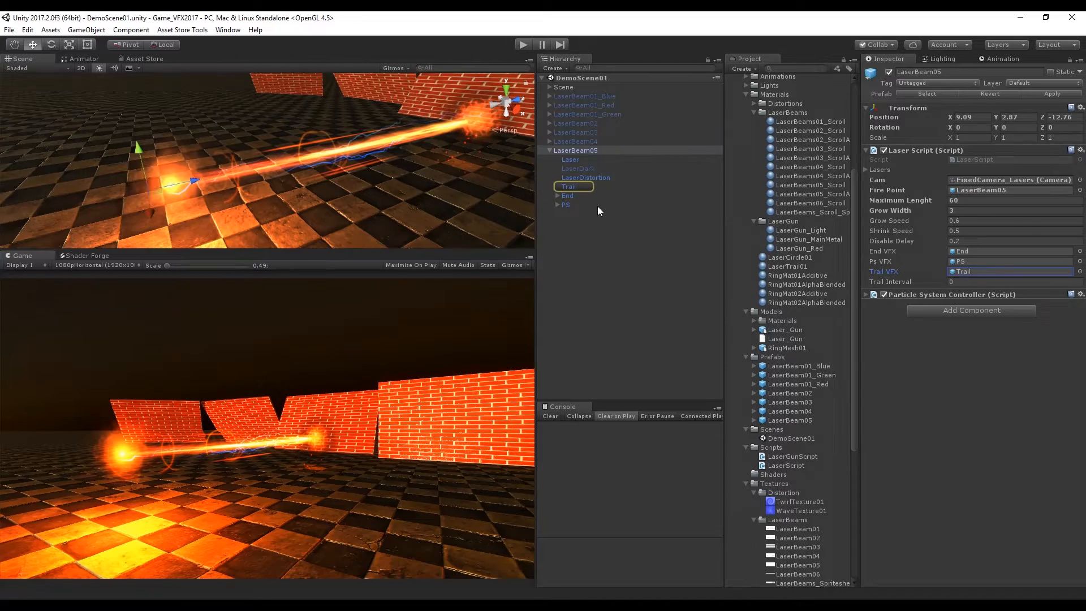
Run the scene briefly to watch the beam, then stop playing.
left_click(568, 187)
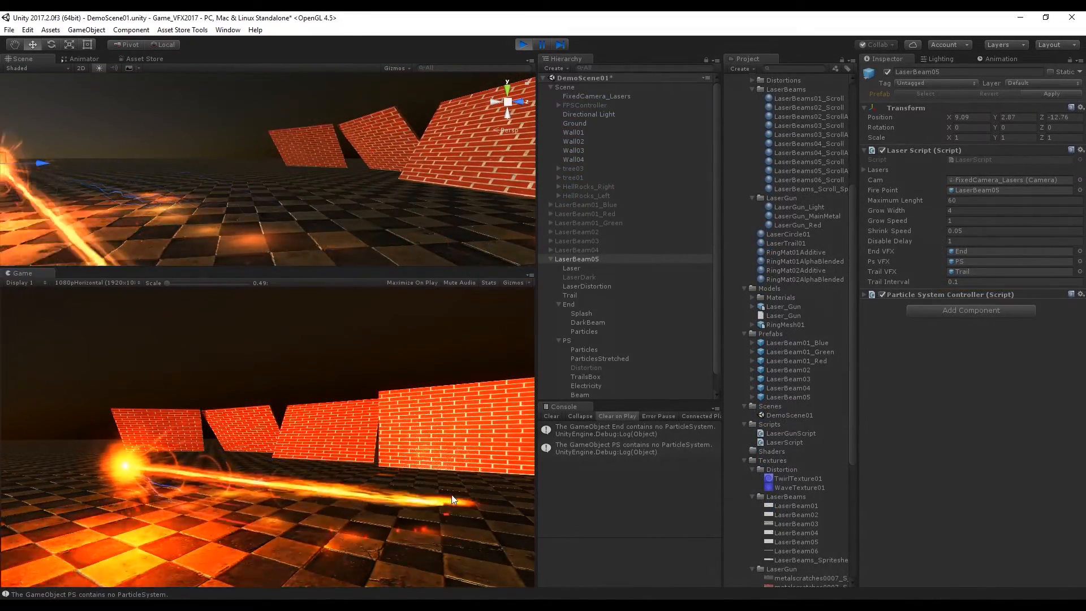
left_click(523, 44)
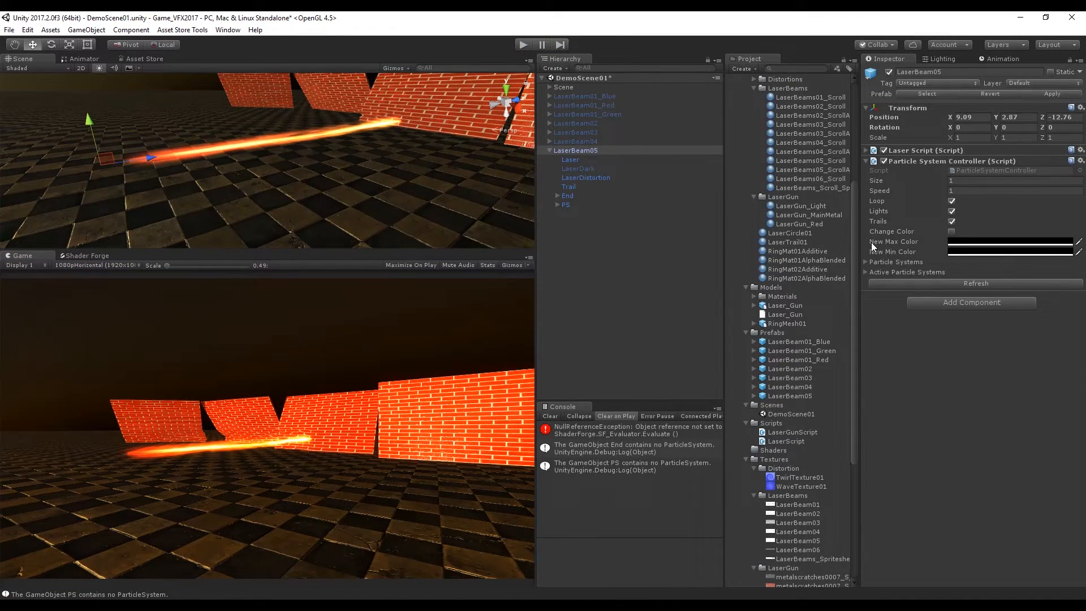
Review the controller's list of twelve particle systems, locate TrailsBox in the hierarchy, and fold the lists away.
left_click(867, 262)
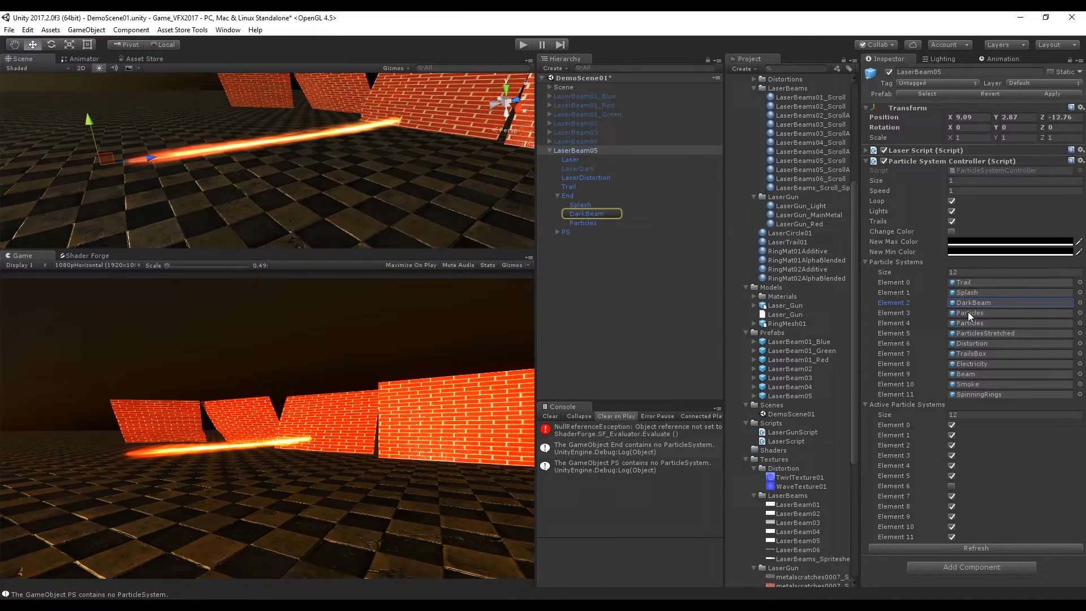
left_click(587, 267)
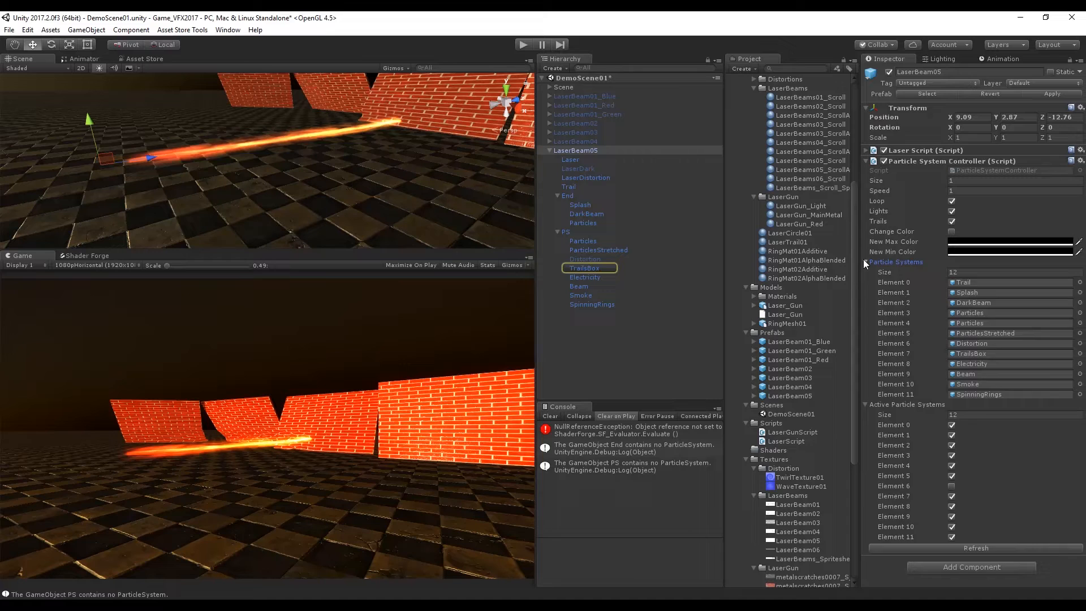
left_click(868, 262)
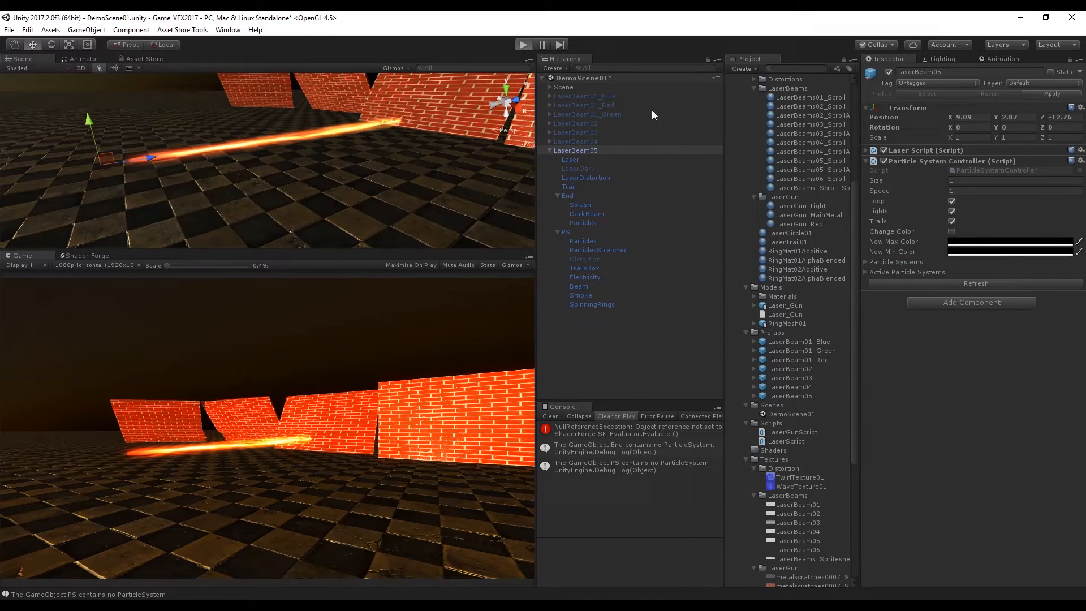
Play the scene with Lights and Trails switched off on the particle controller and refresh to fire the beam.
left_click(1012, 181)
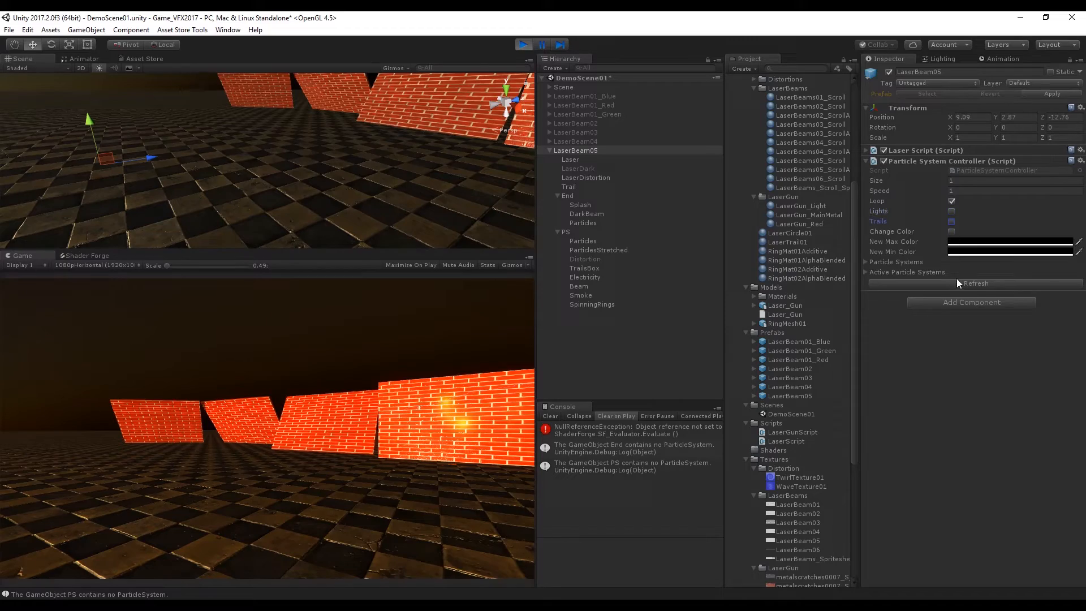
left_click(952, 220)
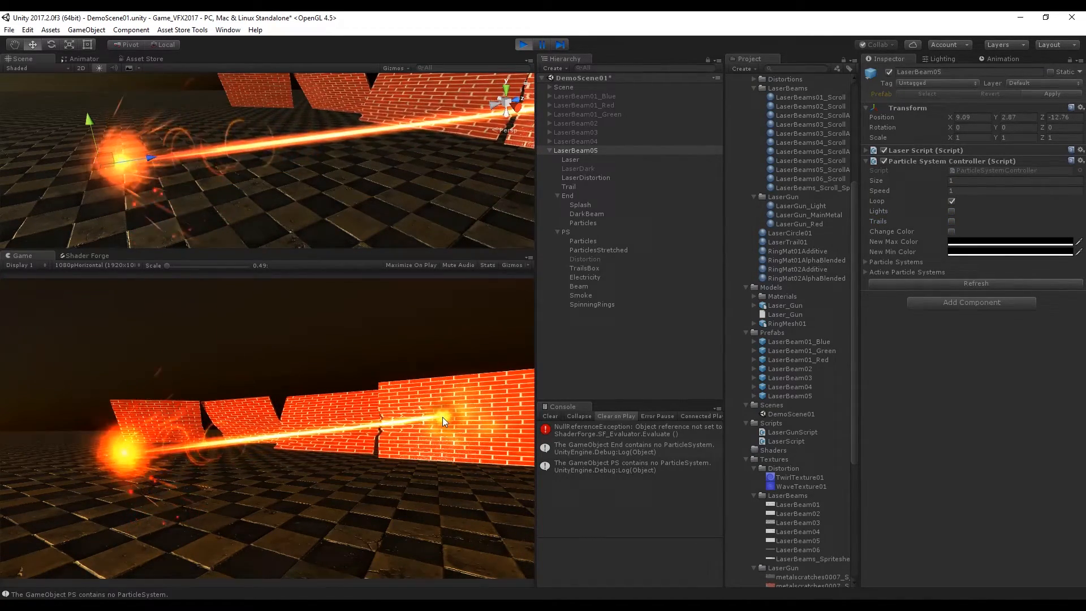
Fire the LaserBeam01_Green, Red and Blue variants in play mode and show the blue one's particle system list.
left_click(523, 44)
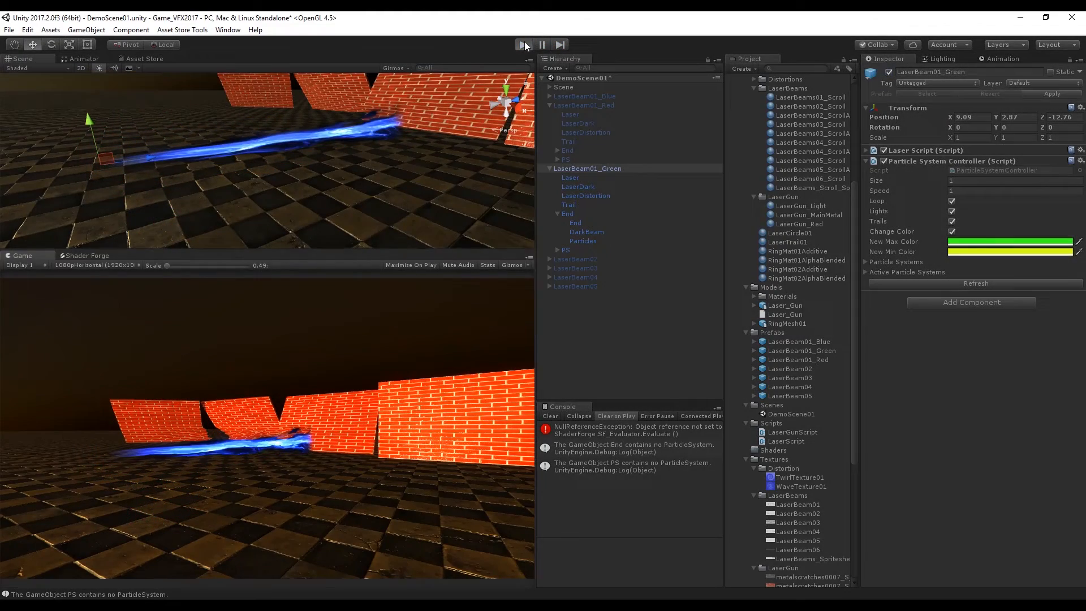
left_click(520, 44)
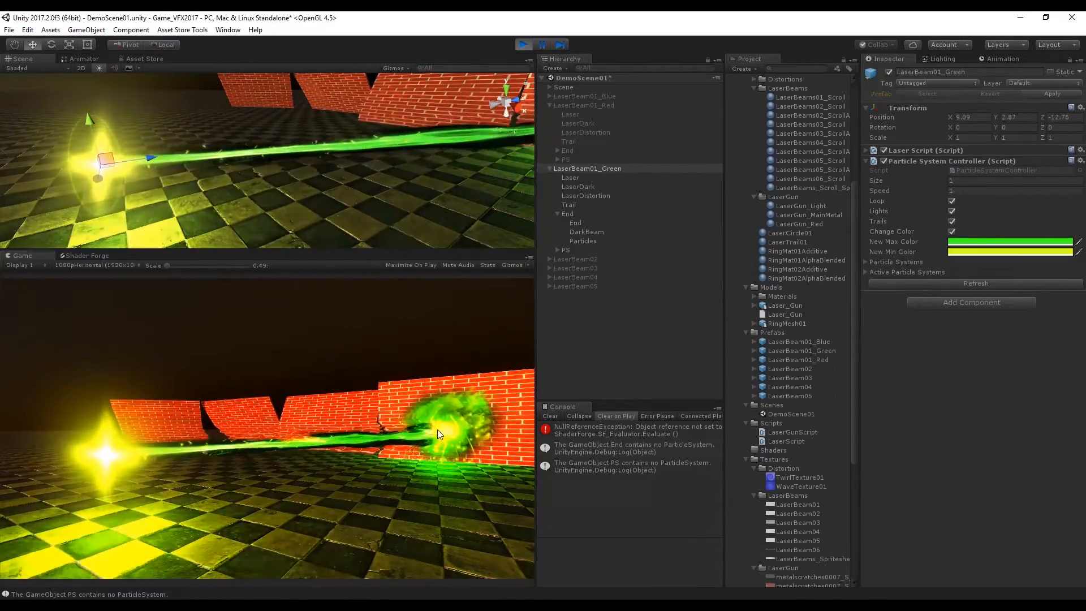
left_click(583, 104)
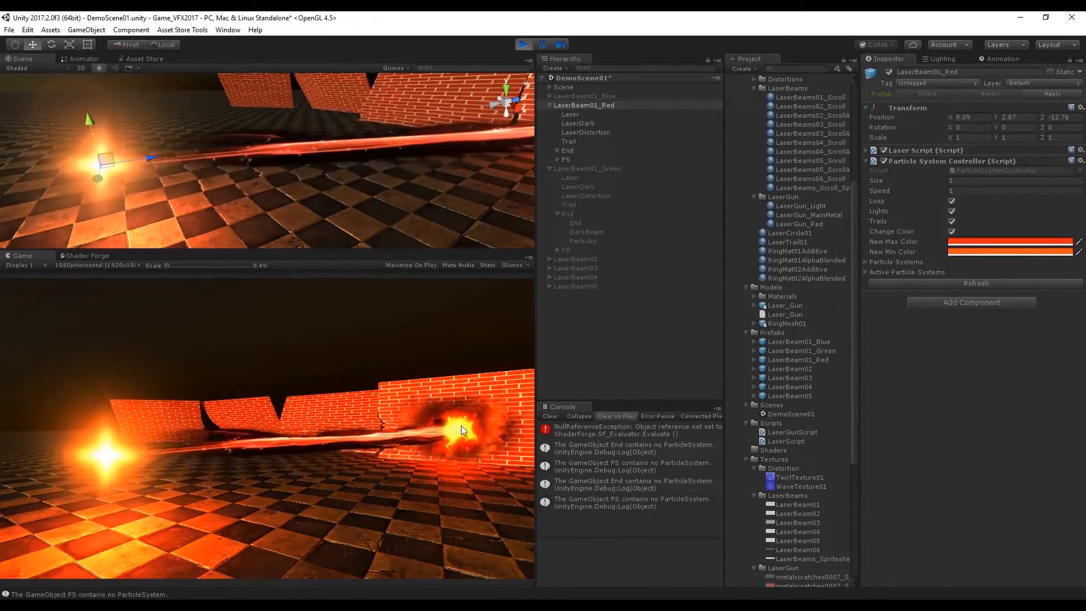
left_click(583, 95)
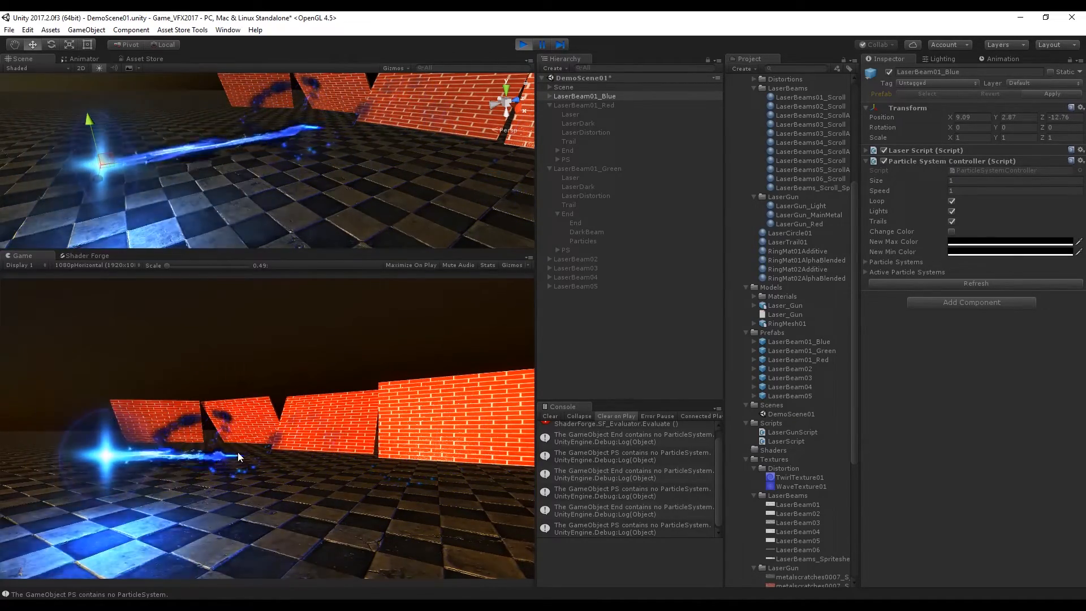
left_click(867, 261)
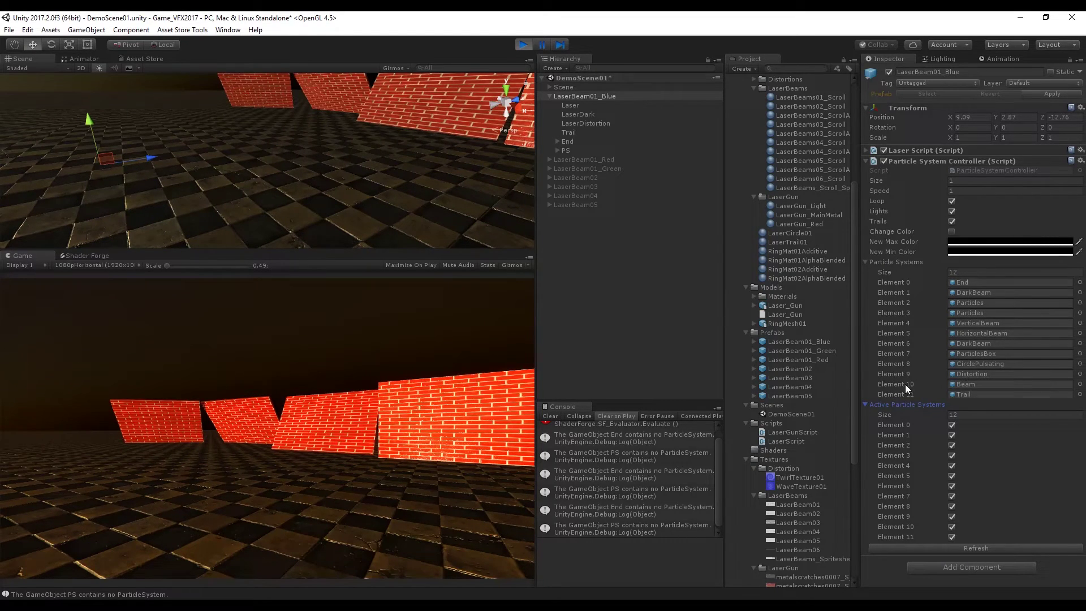
Deactivate the DarkBeam element in LaserBeam01_Blue's Active Particle Systems, leaving the other eleven active.
left_click(951, 516)
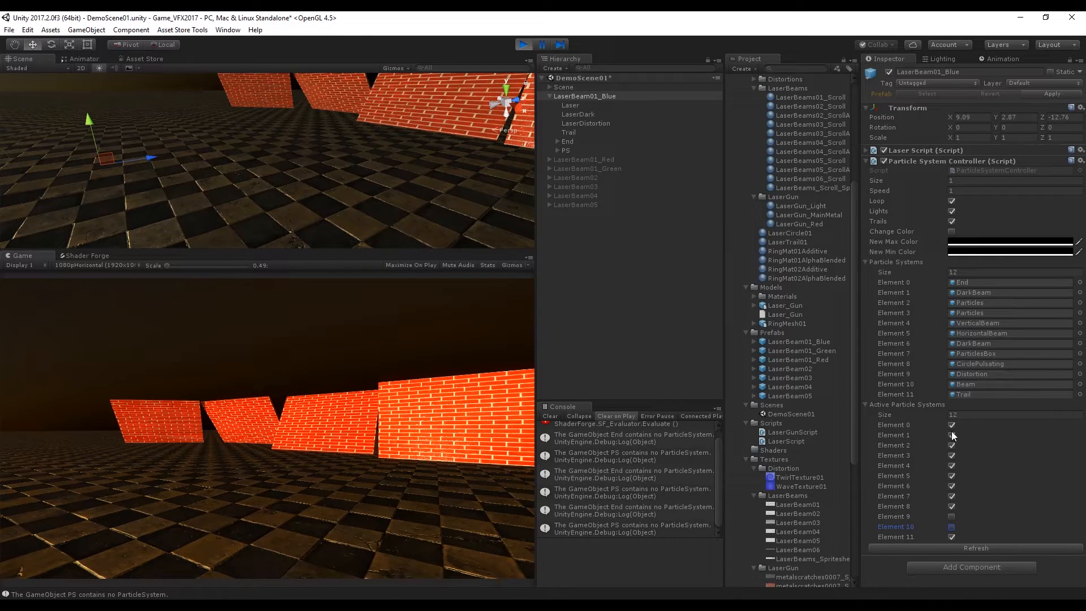
left_click(952, 435)
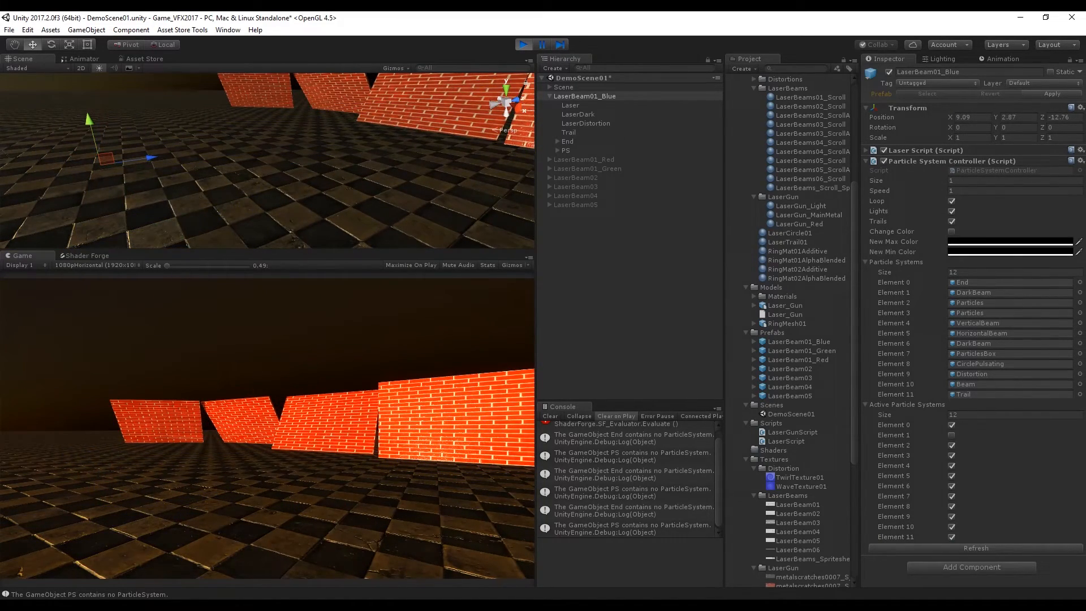
Fire the blue laser and inspect the LaserDark and LaserDistortion line renderers.
left_click(579, 114)
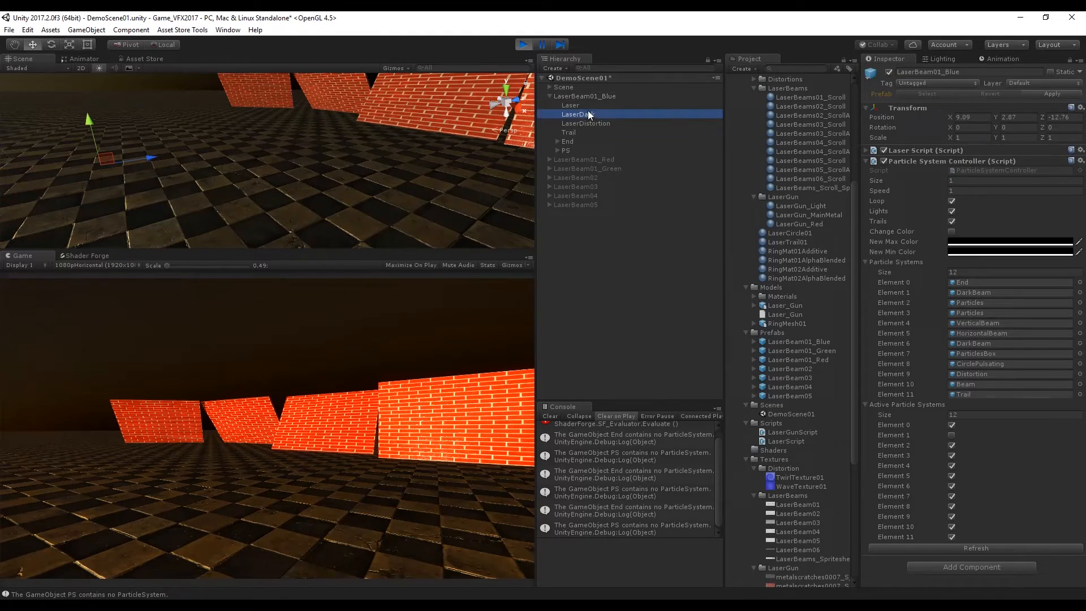
left_click(576, 113)
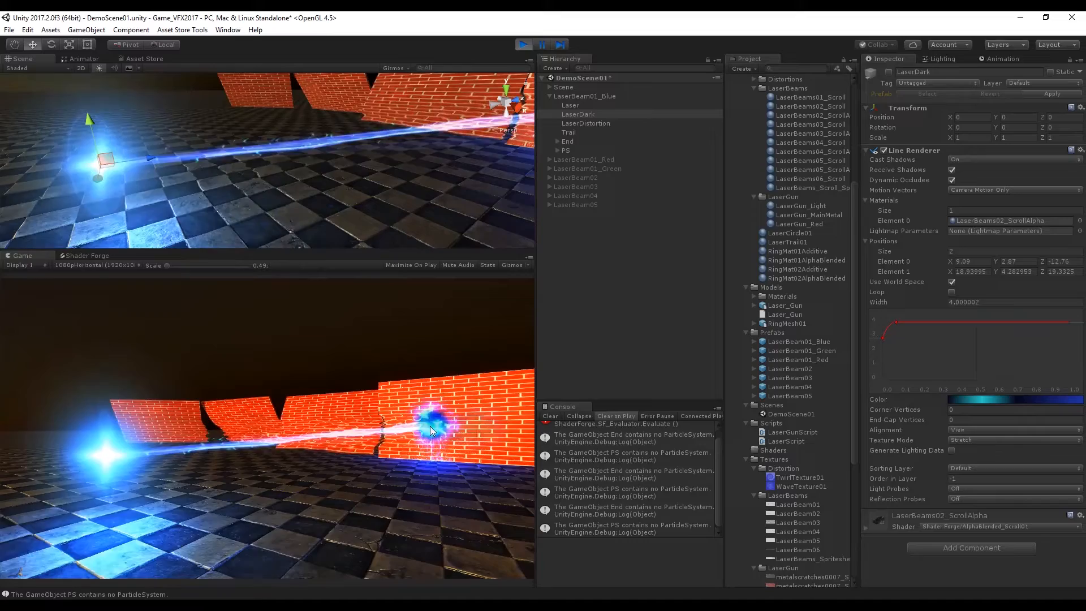
left_click(585, 122)
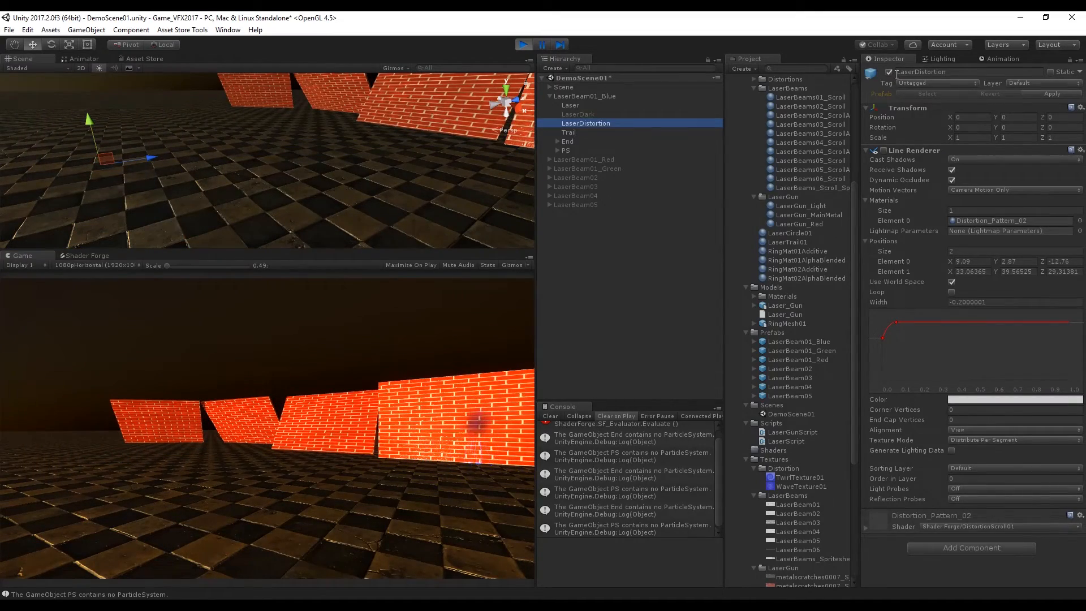